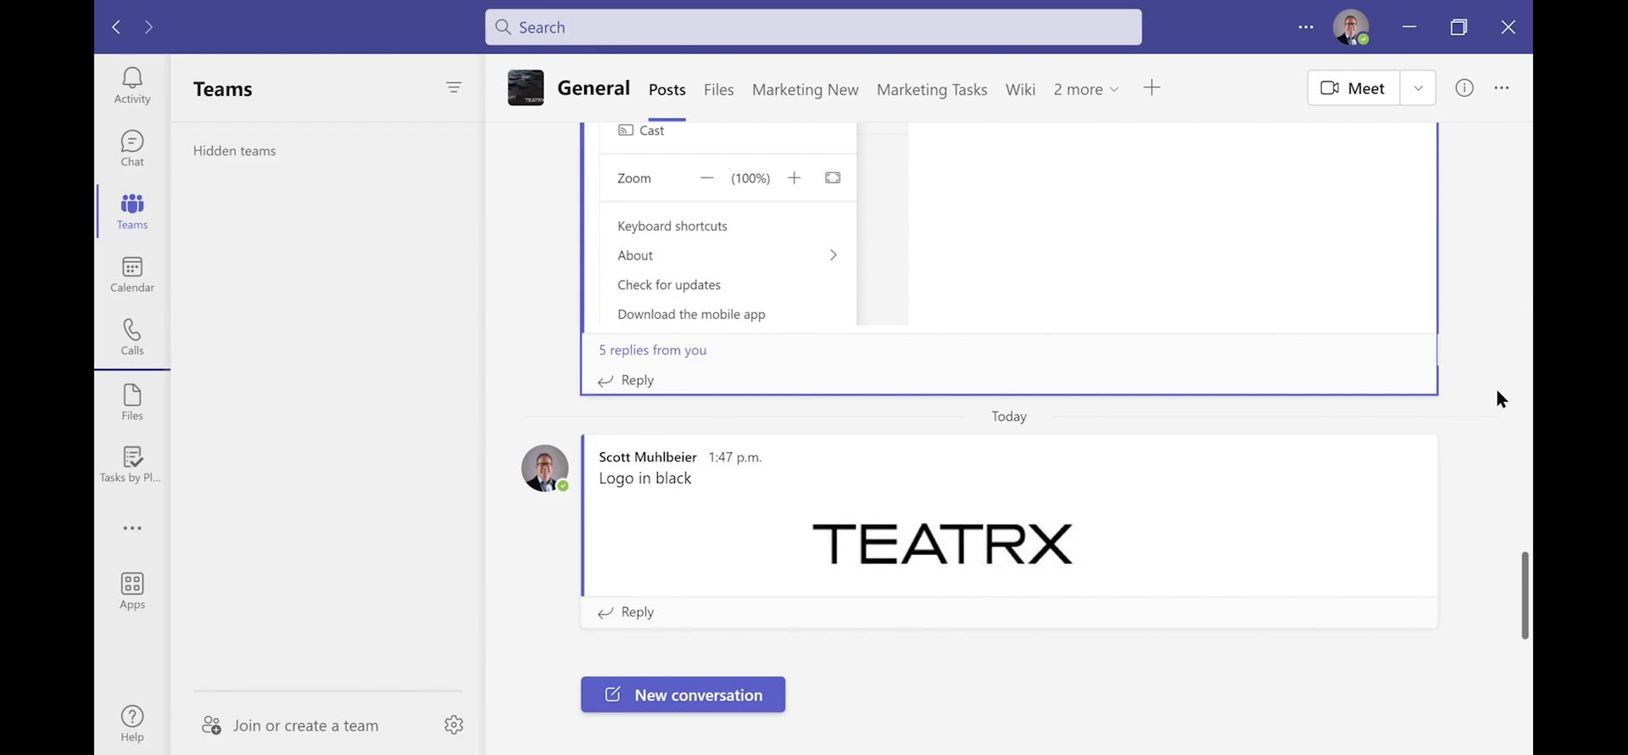
{"action": "mouse_move", "coordinate": [1497, 397]}
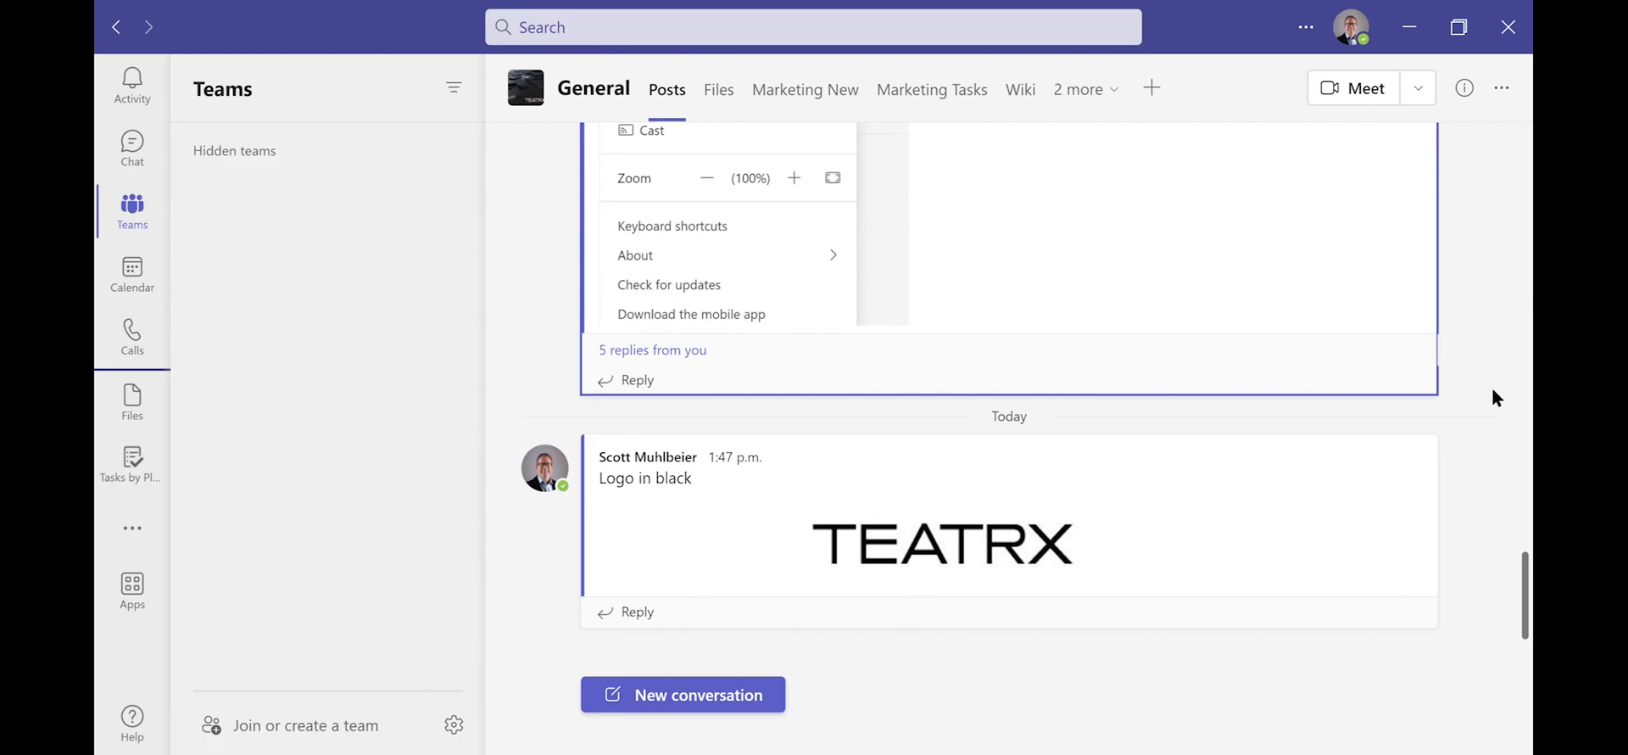
{"action": "mouse_move", "coordinate": [1265, 218]}
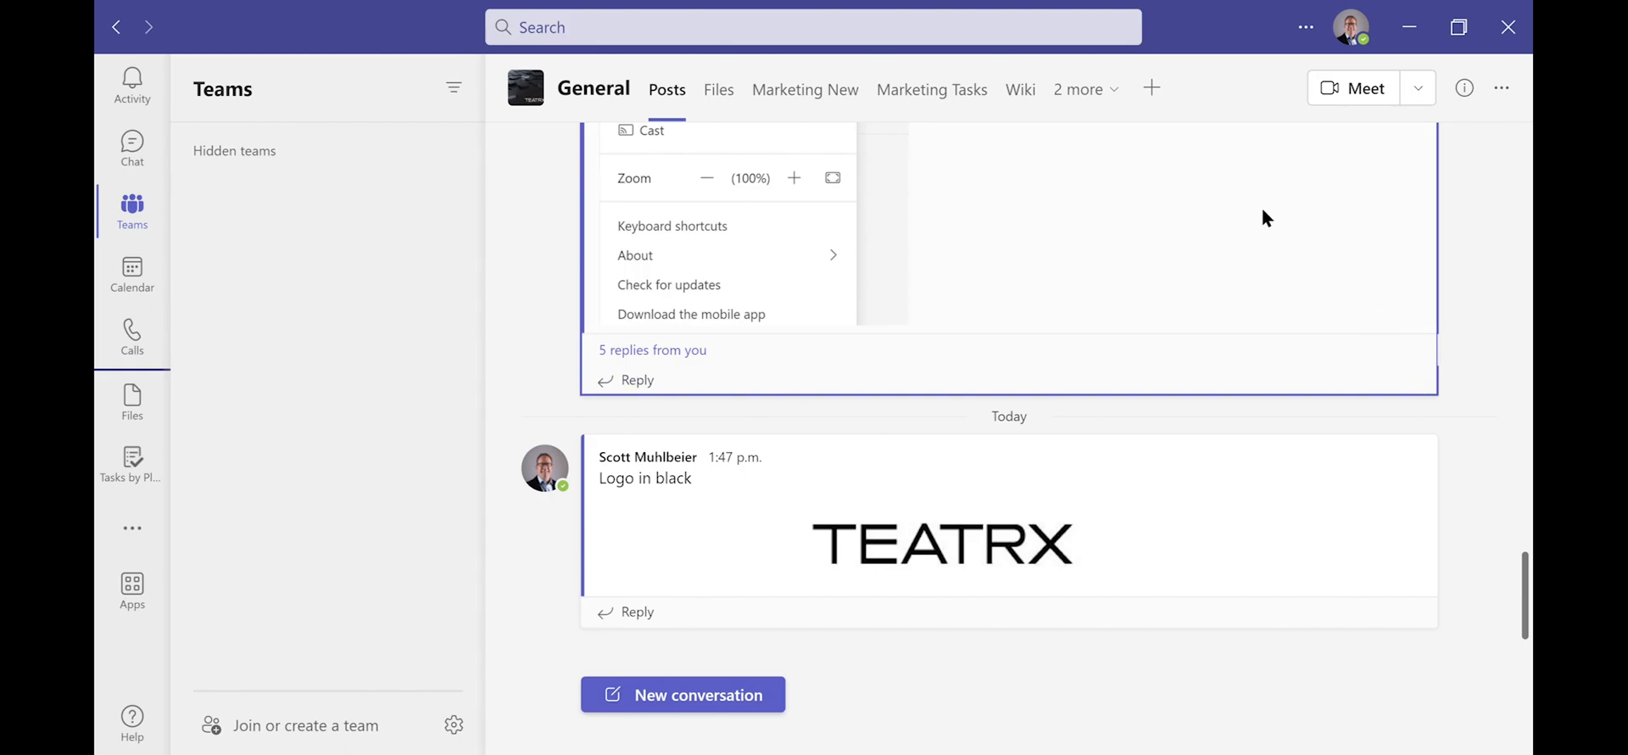
{"action": "mouse_move", "coordinate": [1306, 27]}
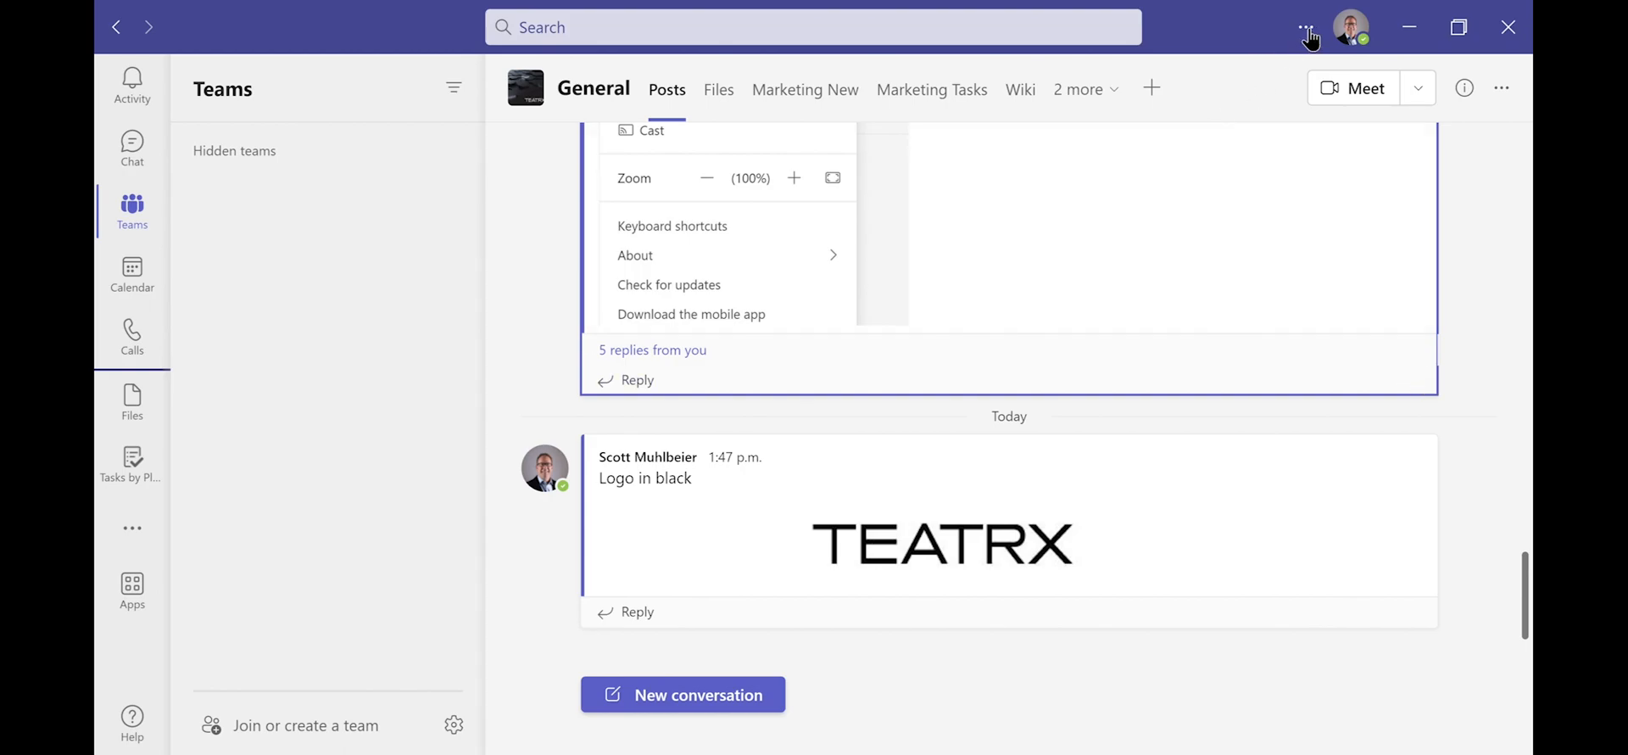
Show the Settings and more menu from the title bar
{"action": "left_click", "coordinate": [1307, 28]}
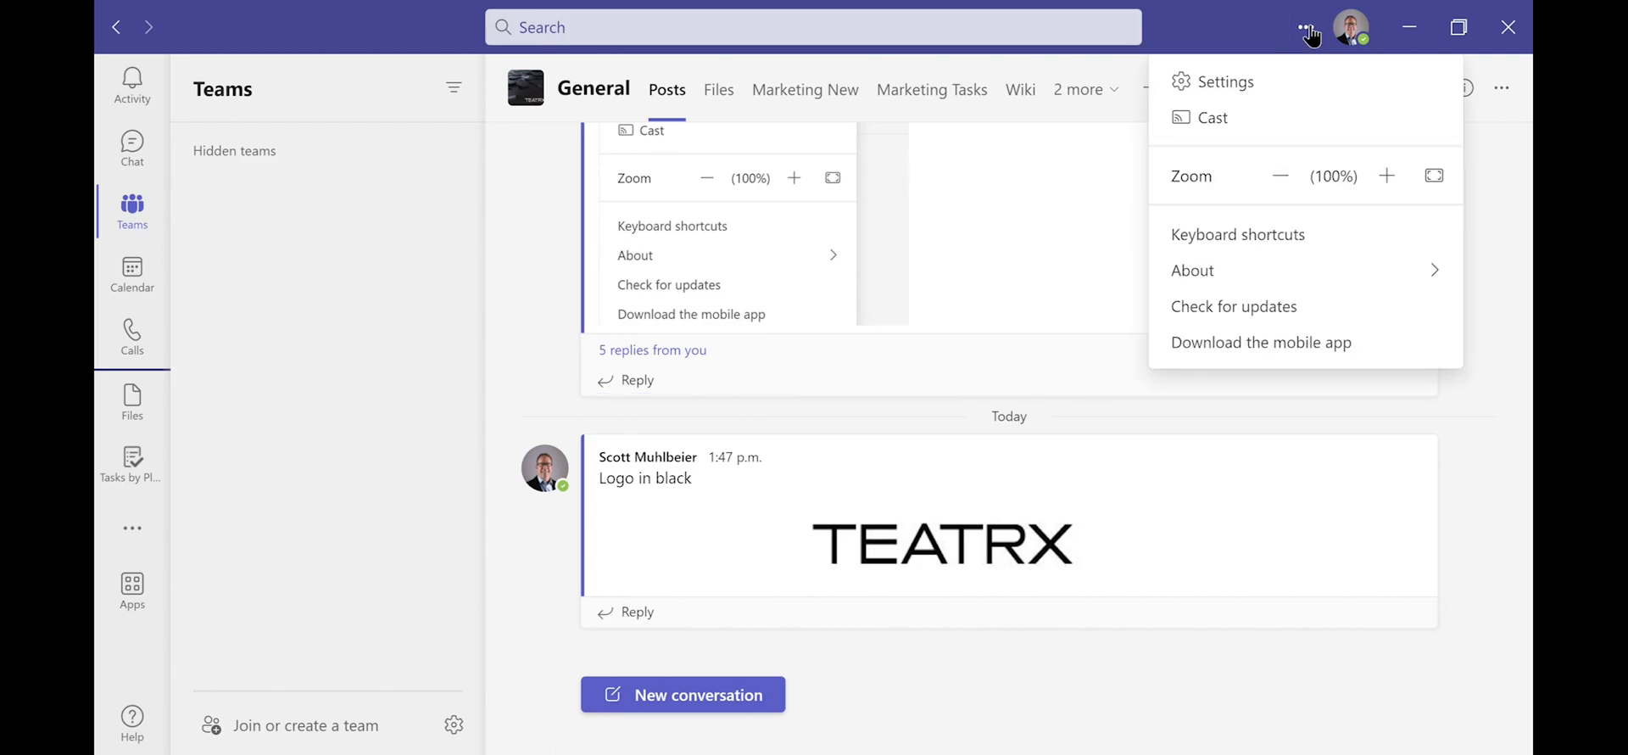
{"action": "mouse_move", "coordinate": [1225, 81]}
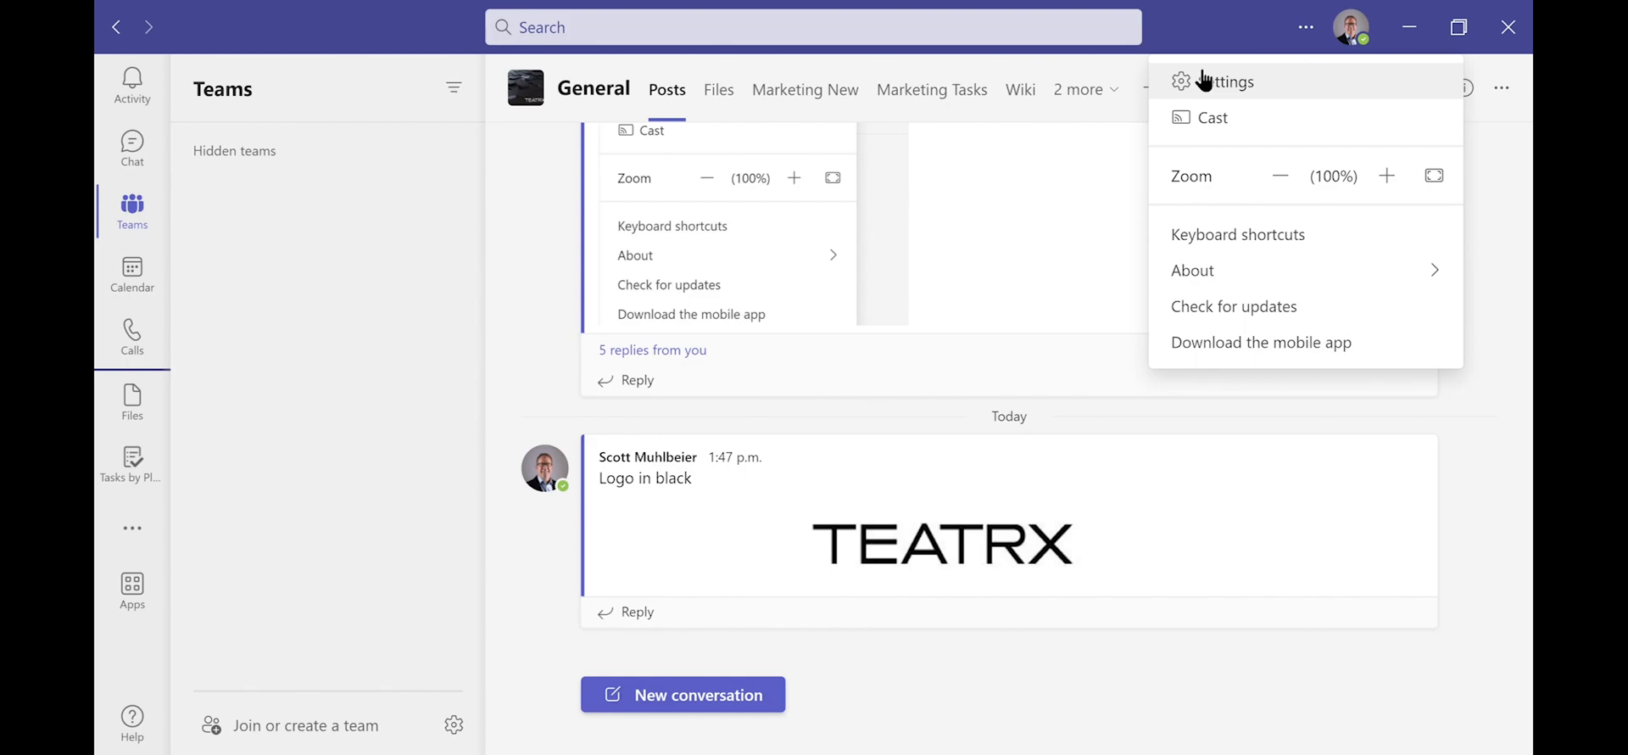
Go to Settings > Devices, showing Bose Videobar VB1 as the audio device
{"action": "left_click", "coordinate": [1227, 81]}
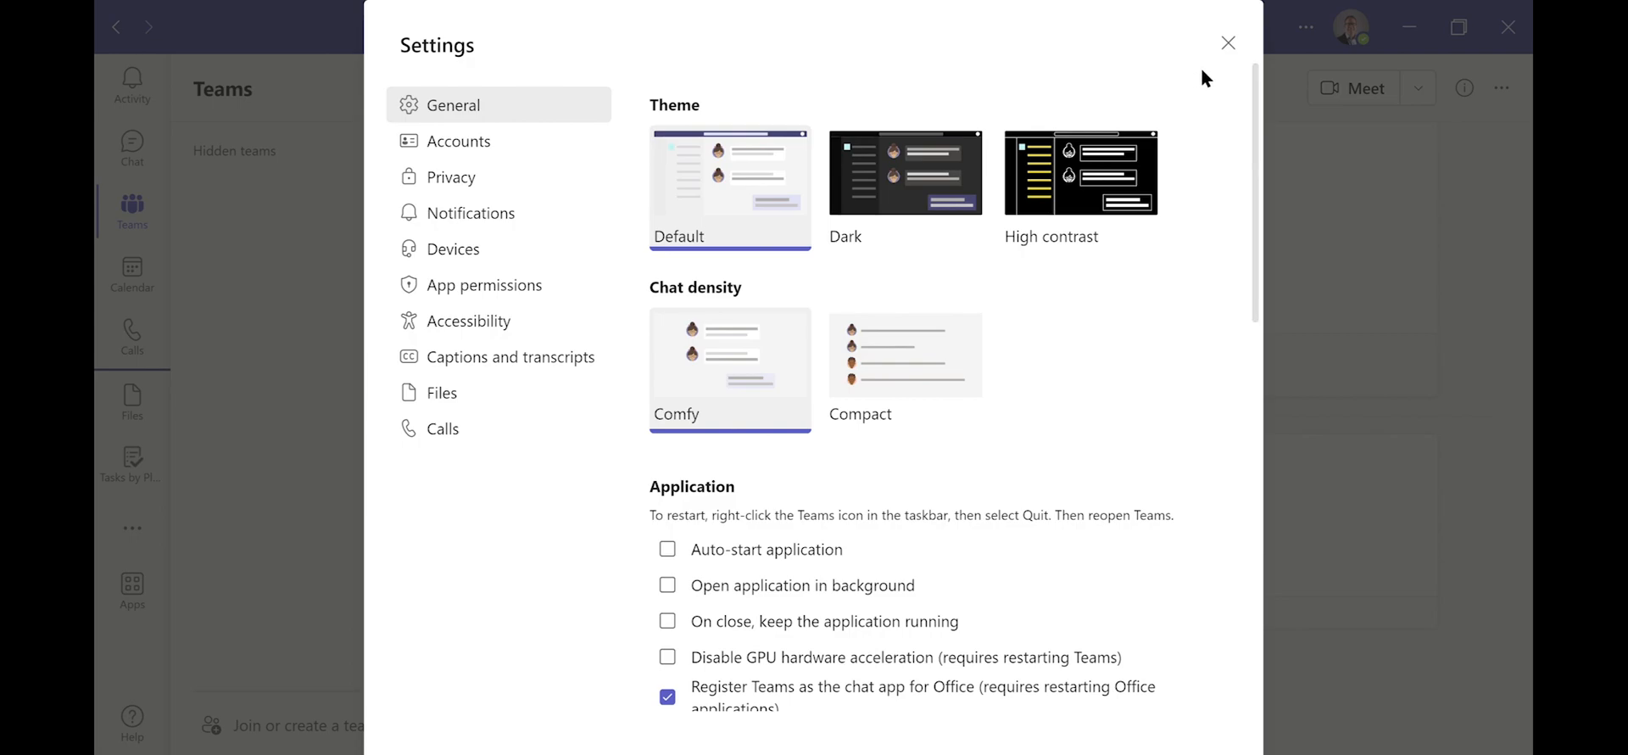
{"action": "mouse_move", "coordinate": [1047, 114]}
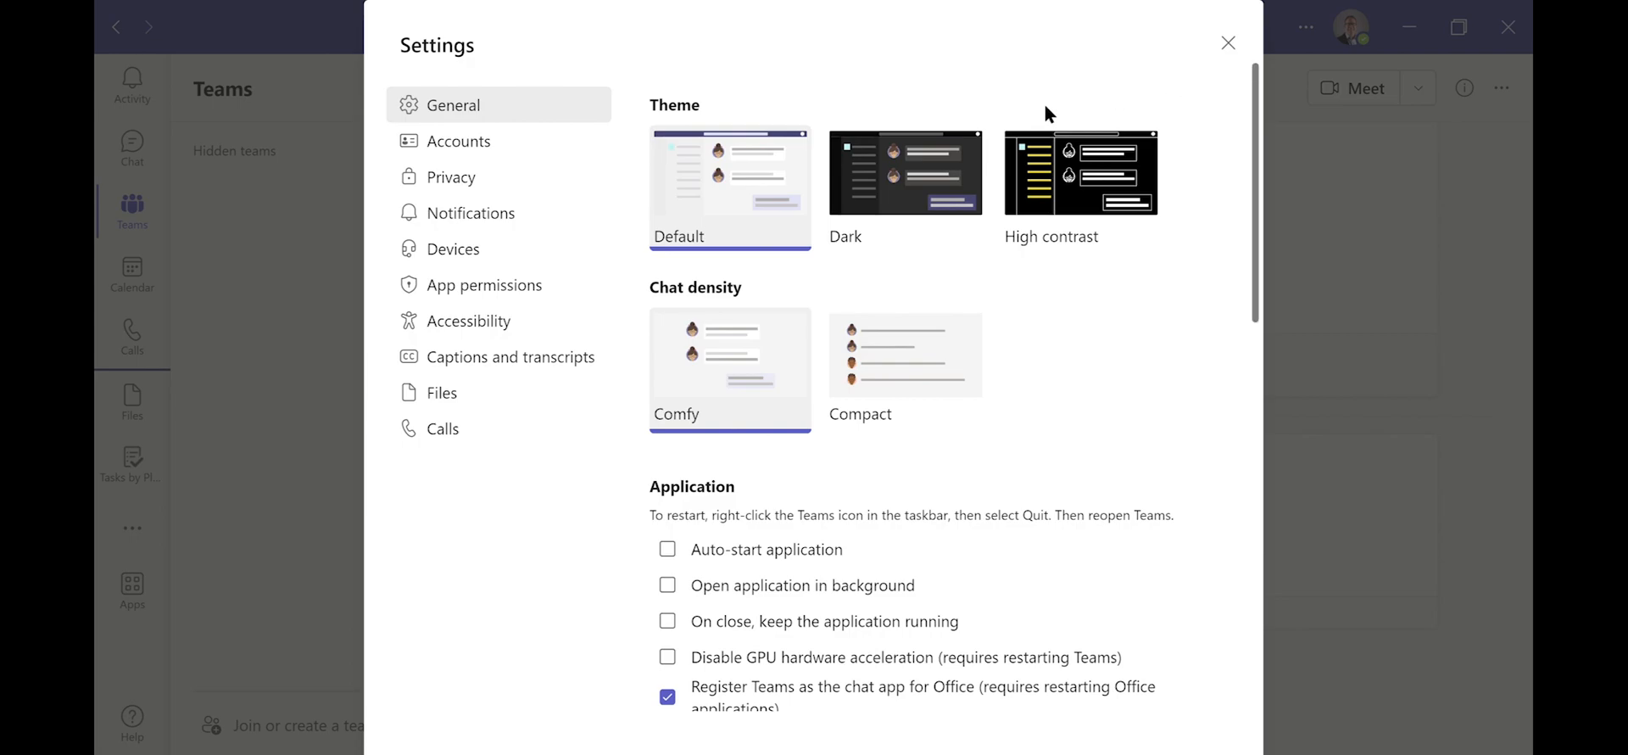
{"action": "mouse_move", "coordinate": [480, 247]}
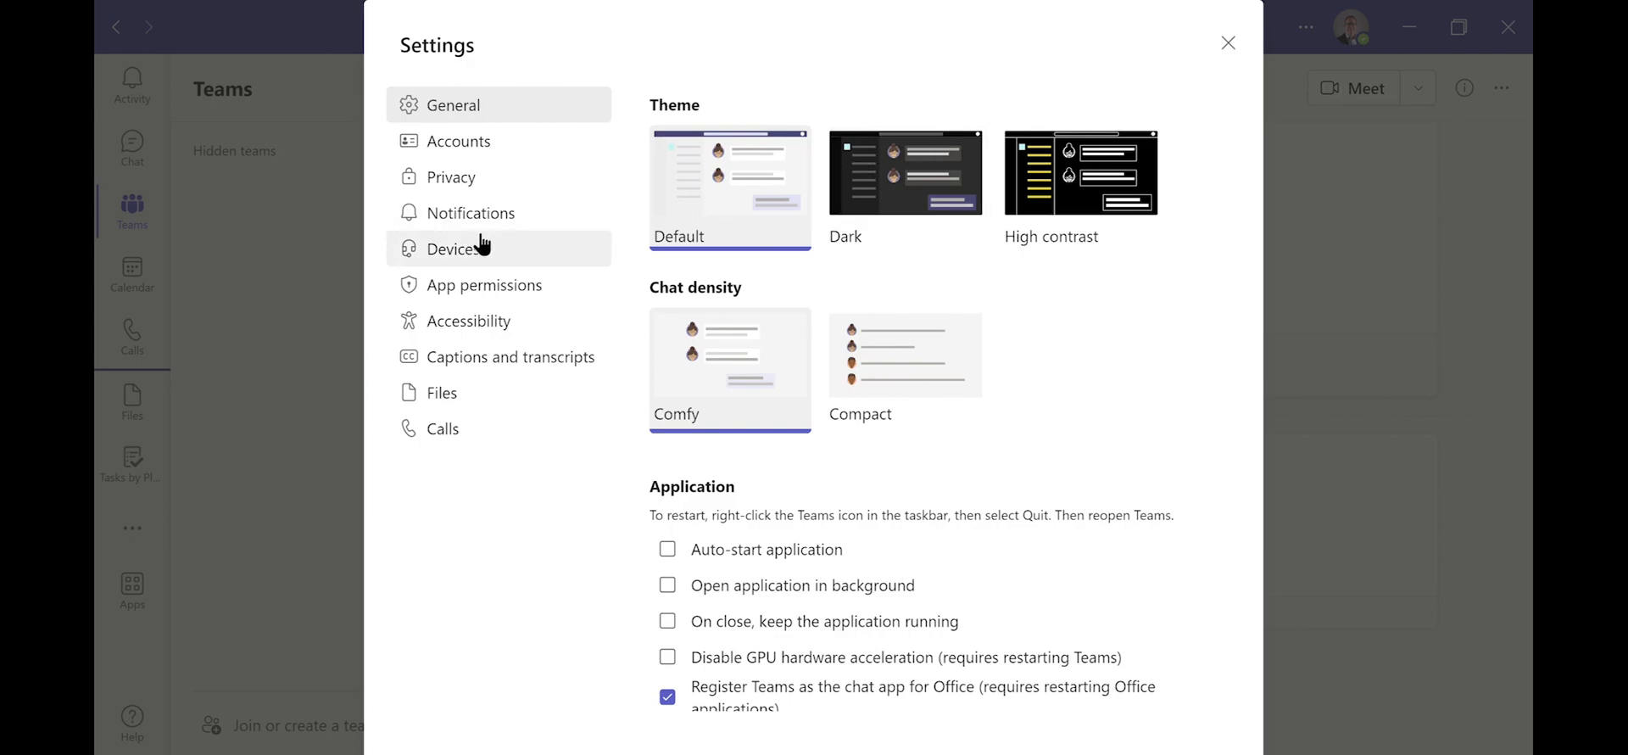
{"action": "left_click", "coordinate": [453, 248]}
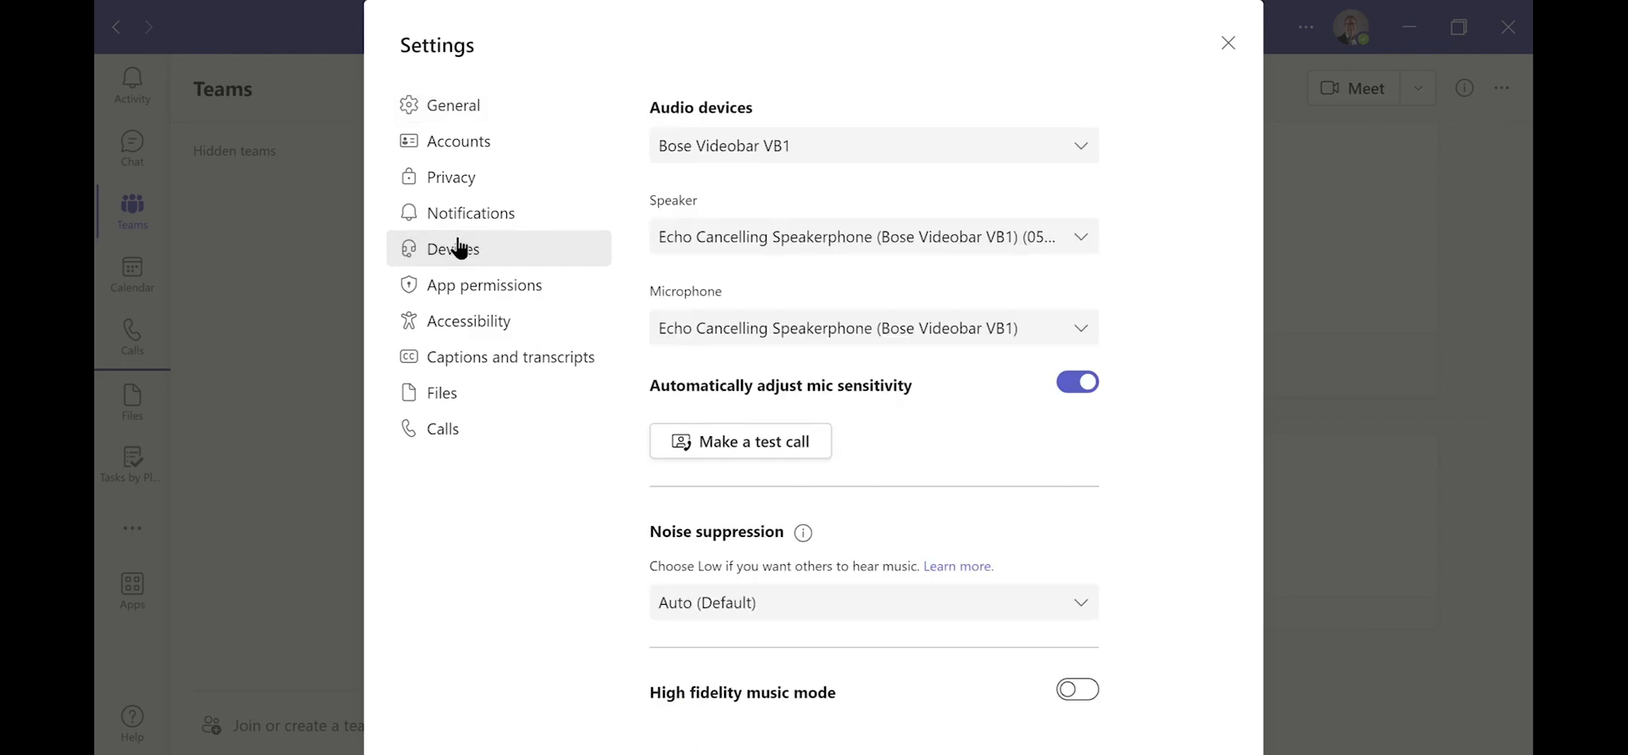
{"action": "mouse_move", "coordinate": [456, 250]}
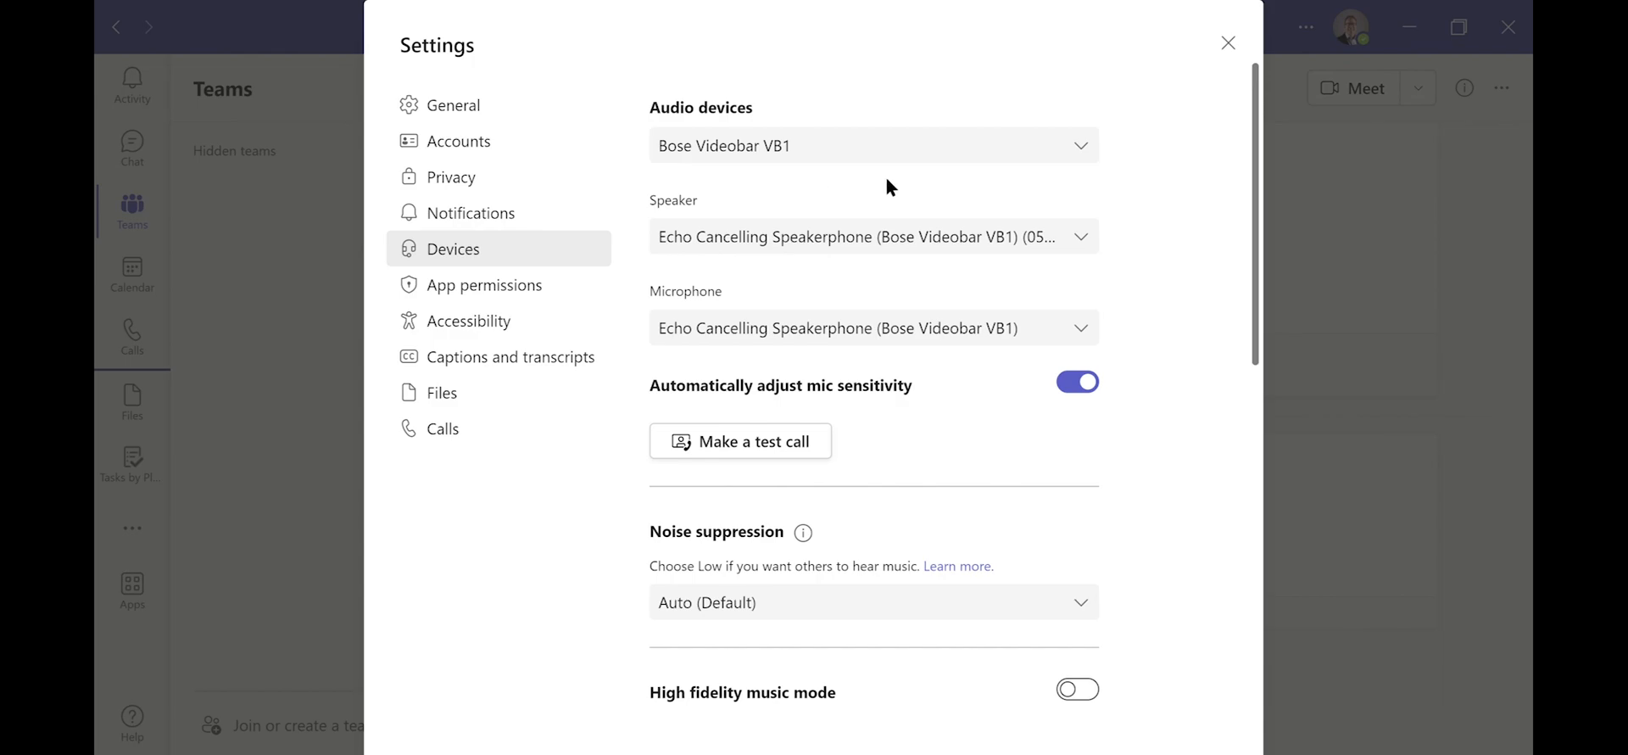
{"action": "mouse_move", "coordinate": [1086, 144]}
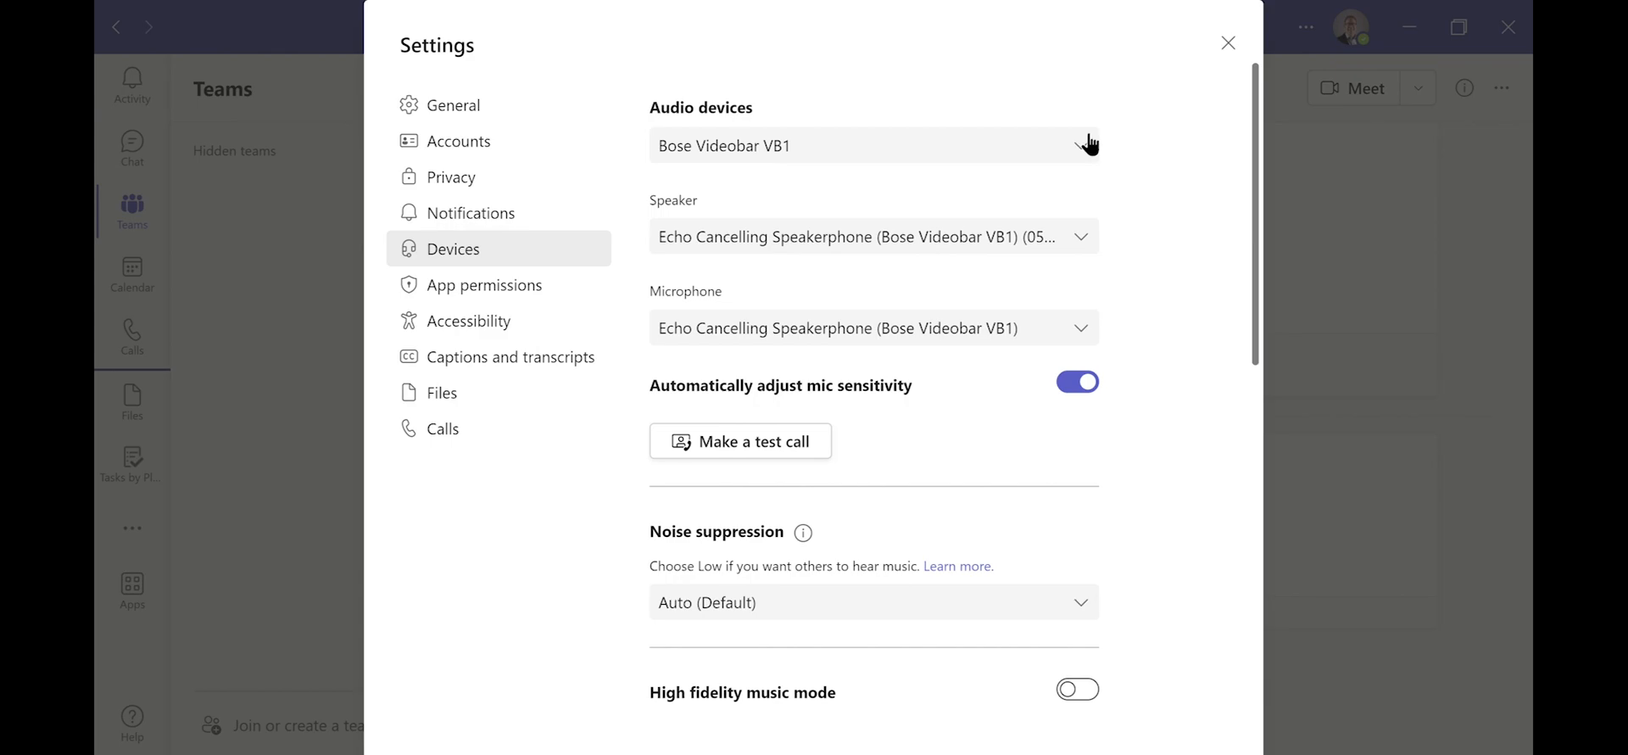
{"action": "left_click", "coordinate": [872, 144]}
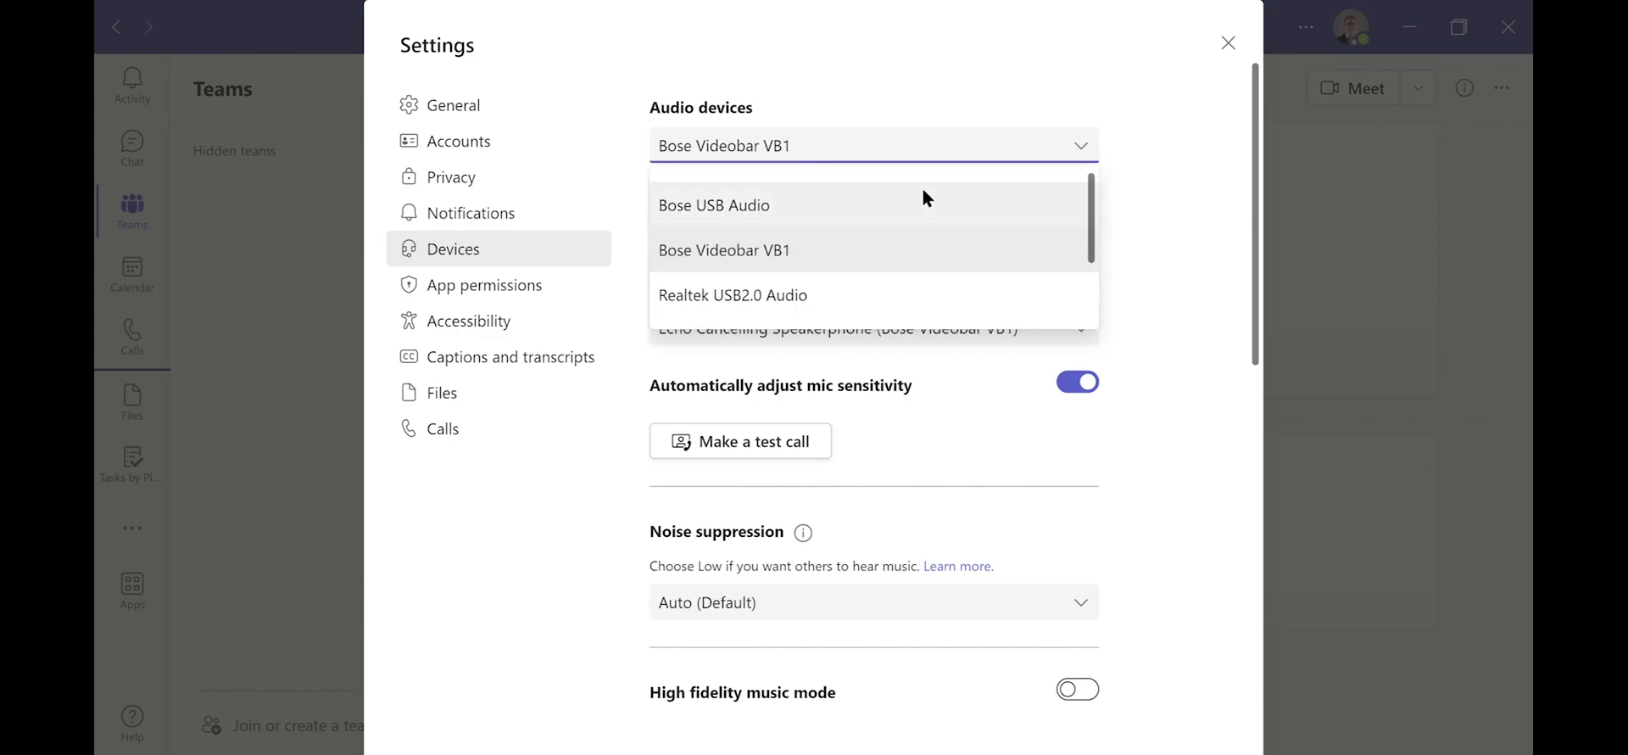
{"action": "mouse_move", "coordinate": [770, 232]}
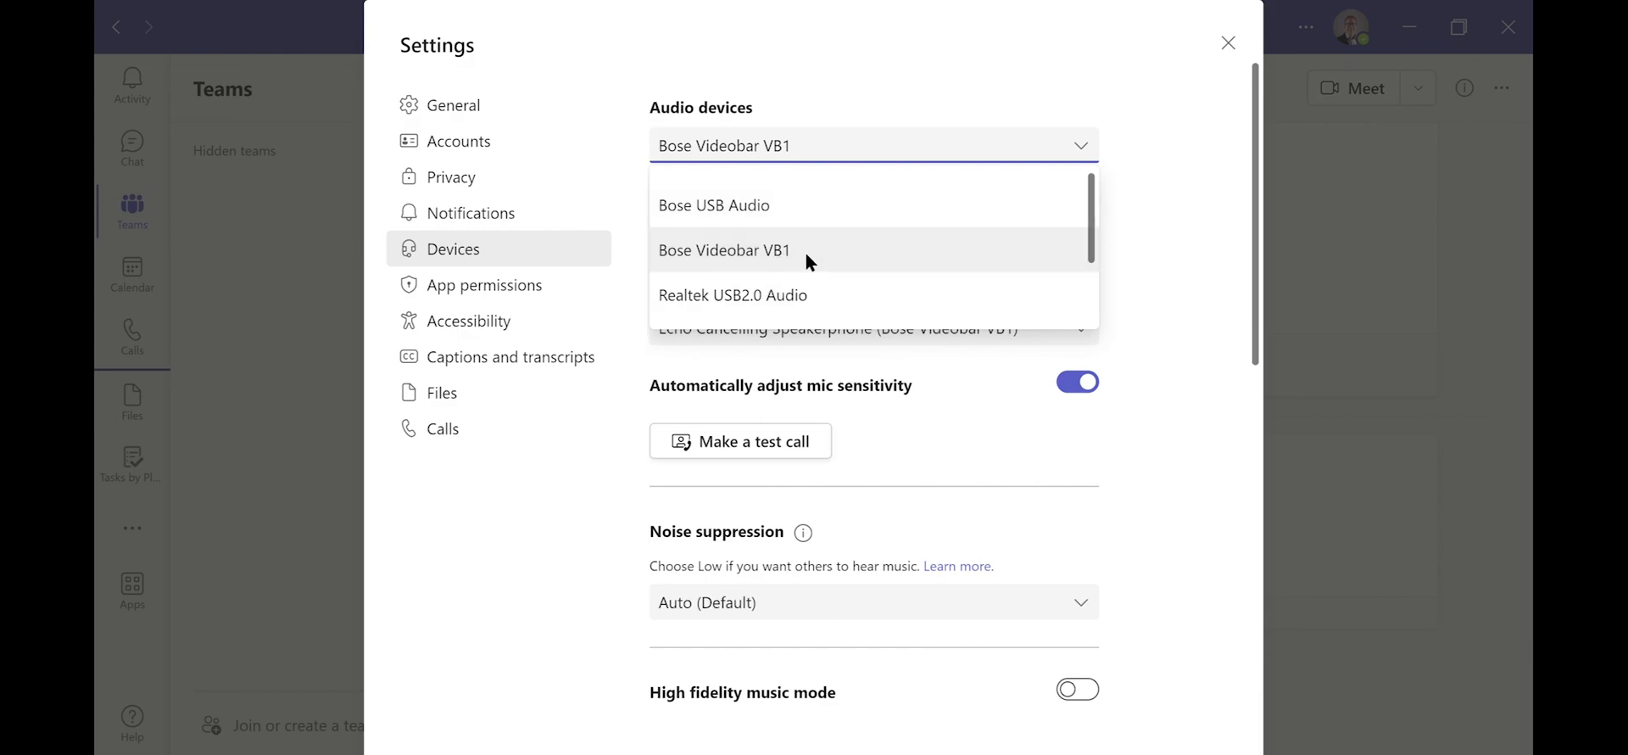
{"action": "mouse_move", "coordinate": [766, 282]}
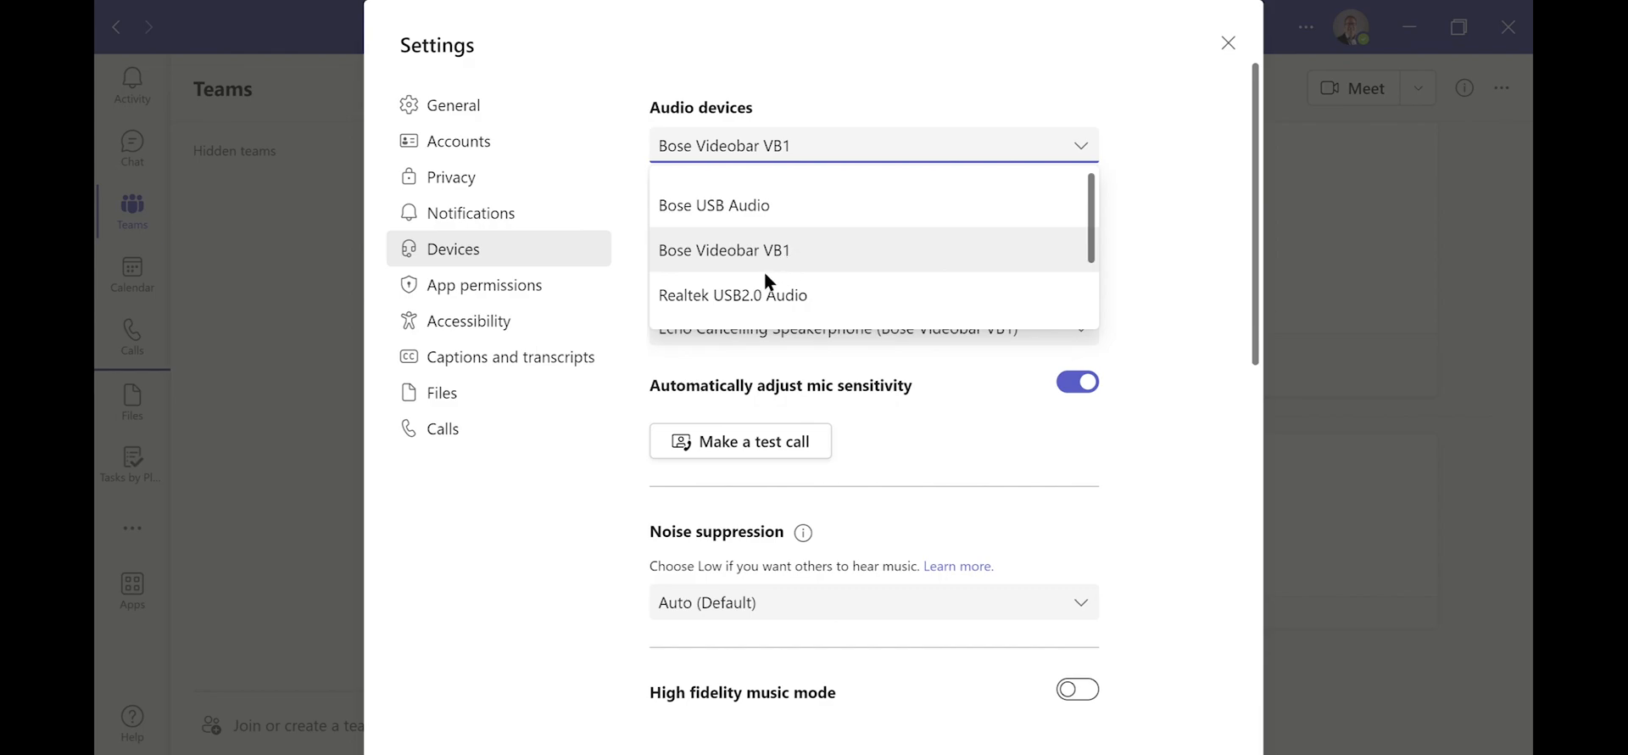
{"action": "left_click", "coordinate": [724, 249]}
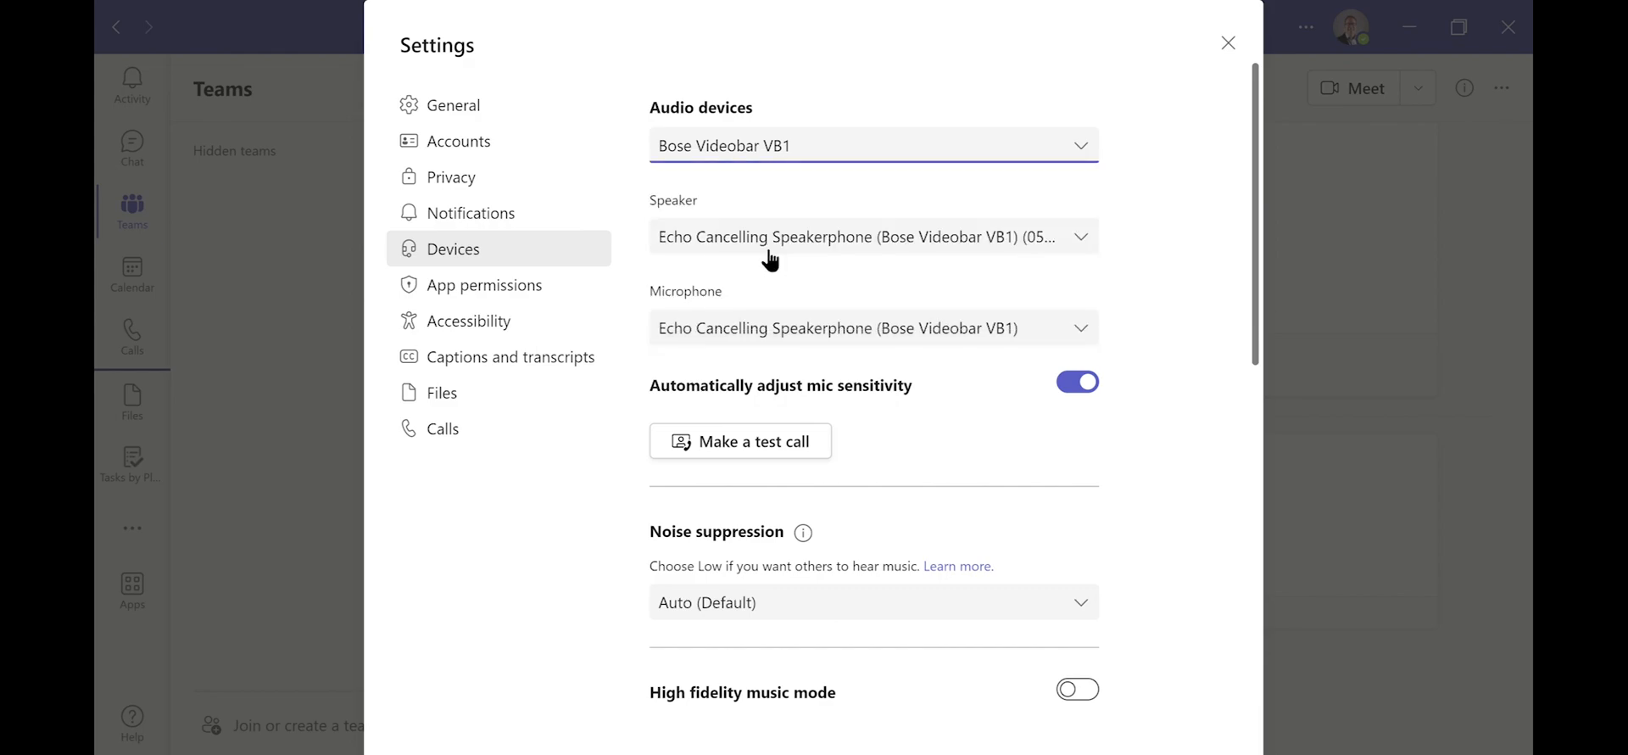
{"action": "mouse_move", "coordinate": [1006, 240]}
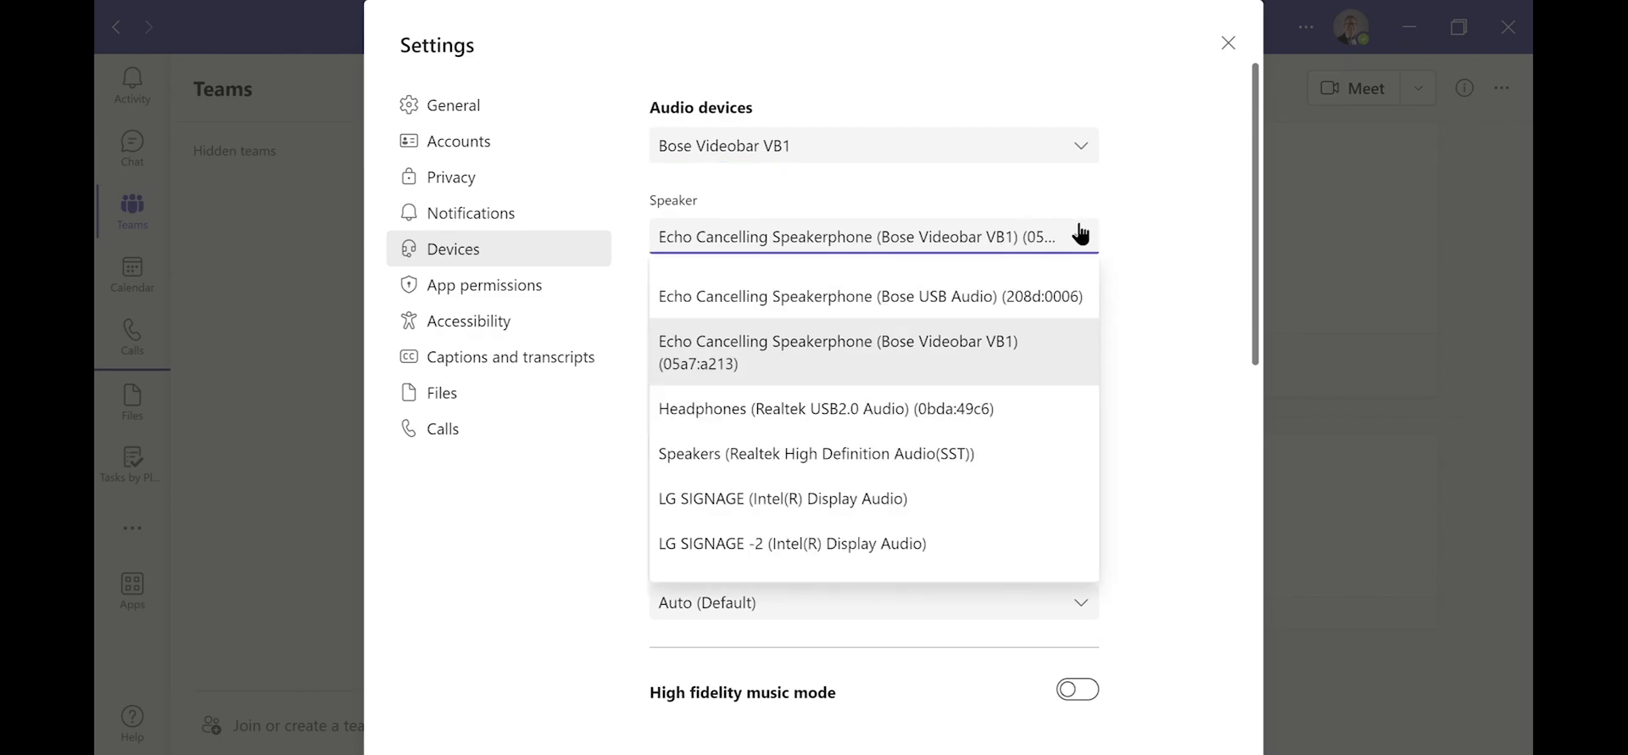
{"action": "mouse_move", "coordinate": [1057, 252]}
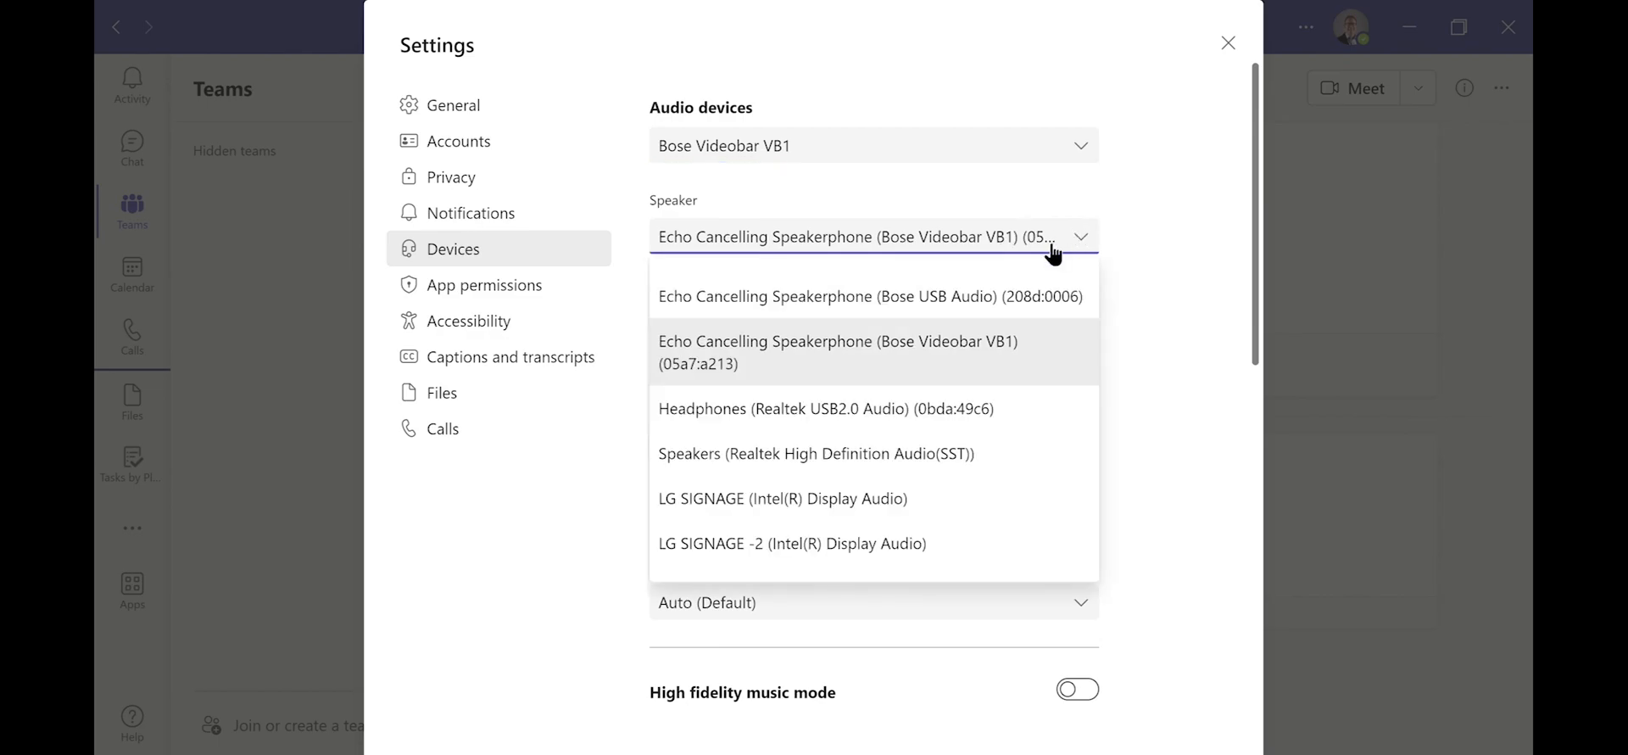
{"action": "mouse_move", "coordinate": [826, 453]}
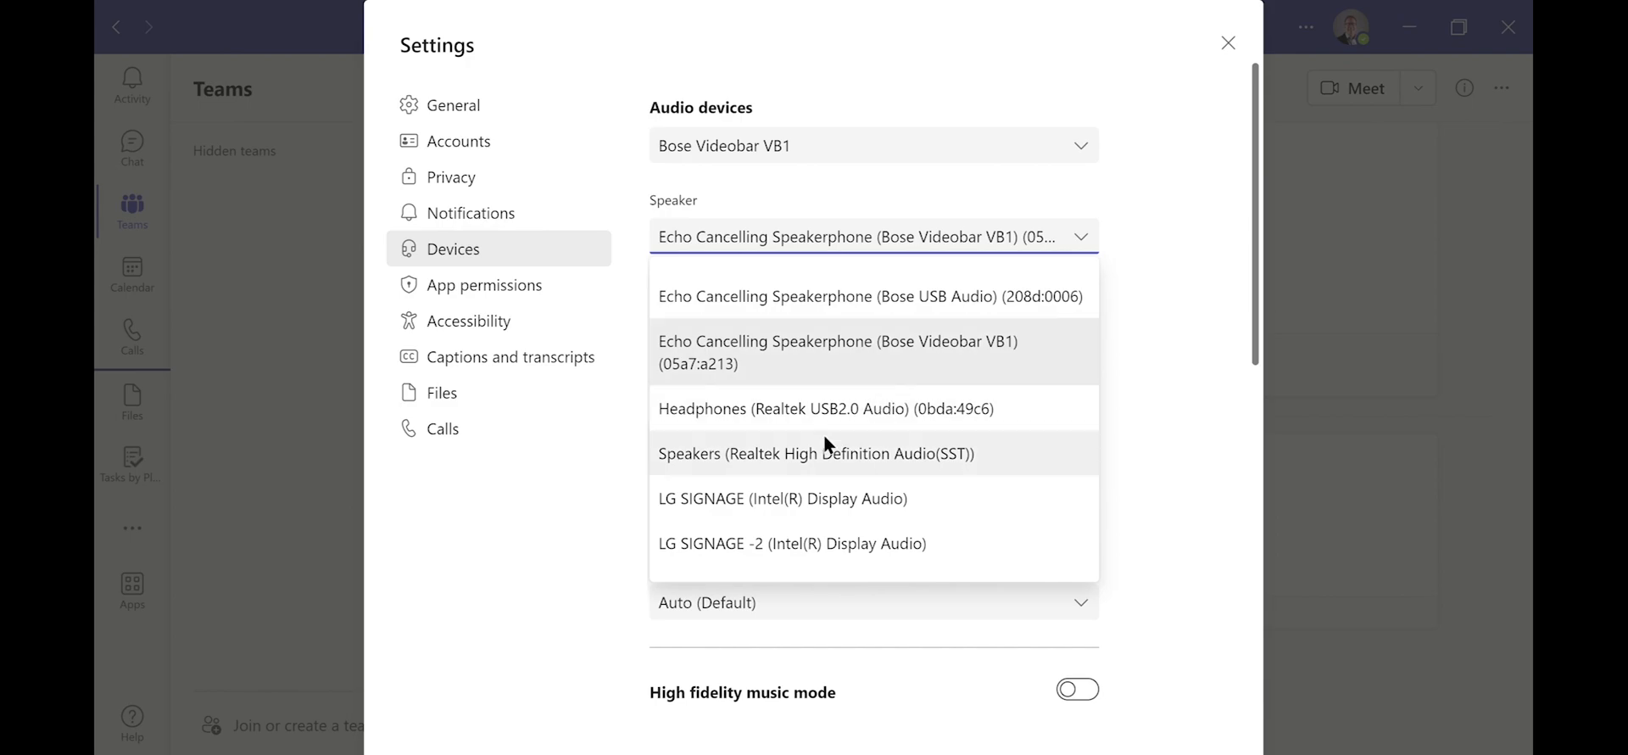
{"action": "mouse_move", "coordinate": [746, 531]}
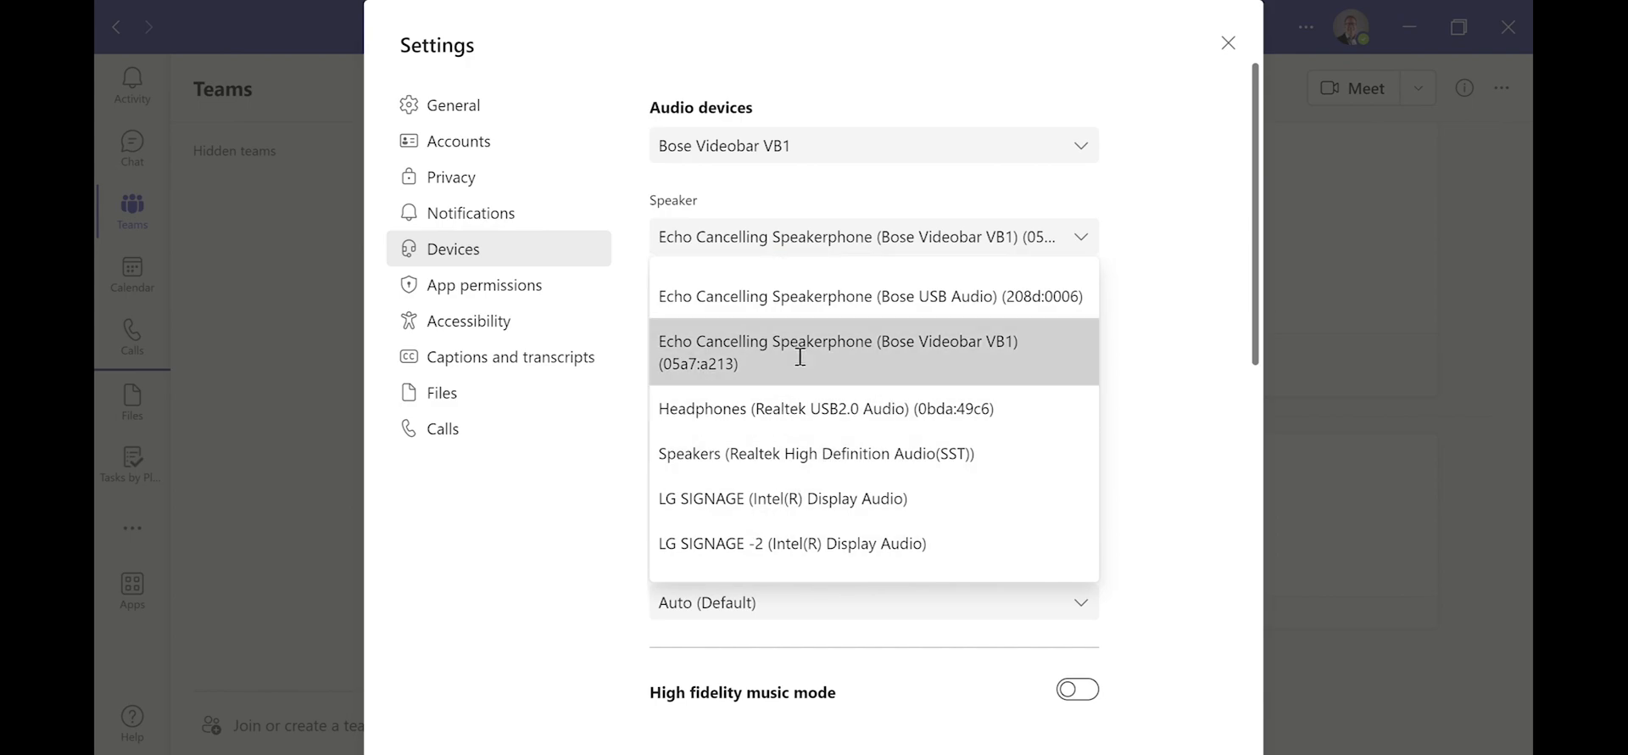
{"action": "left_click", "coordinate": [838, 351]}
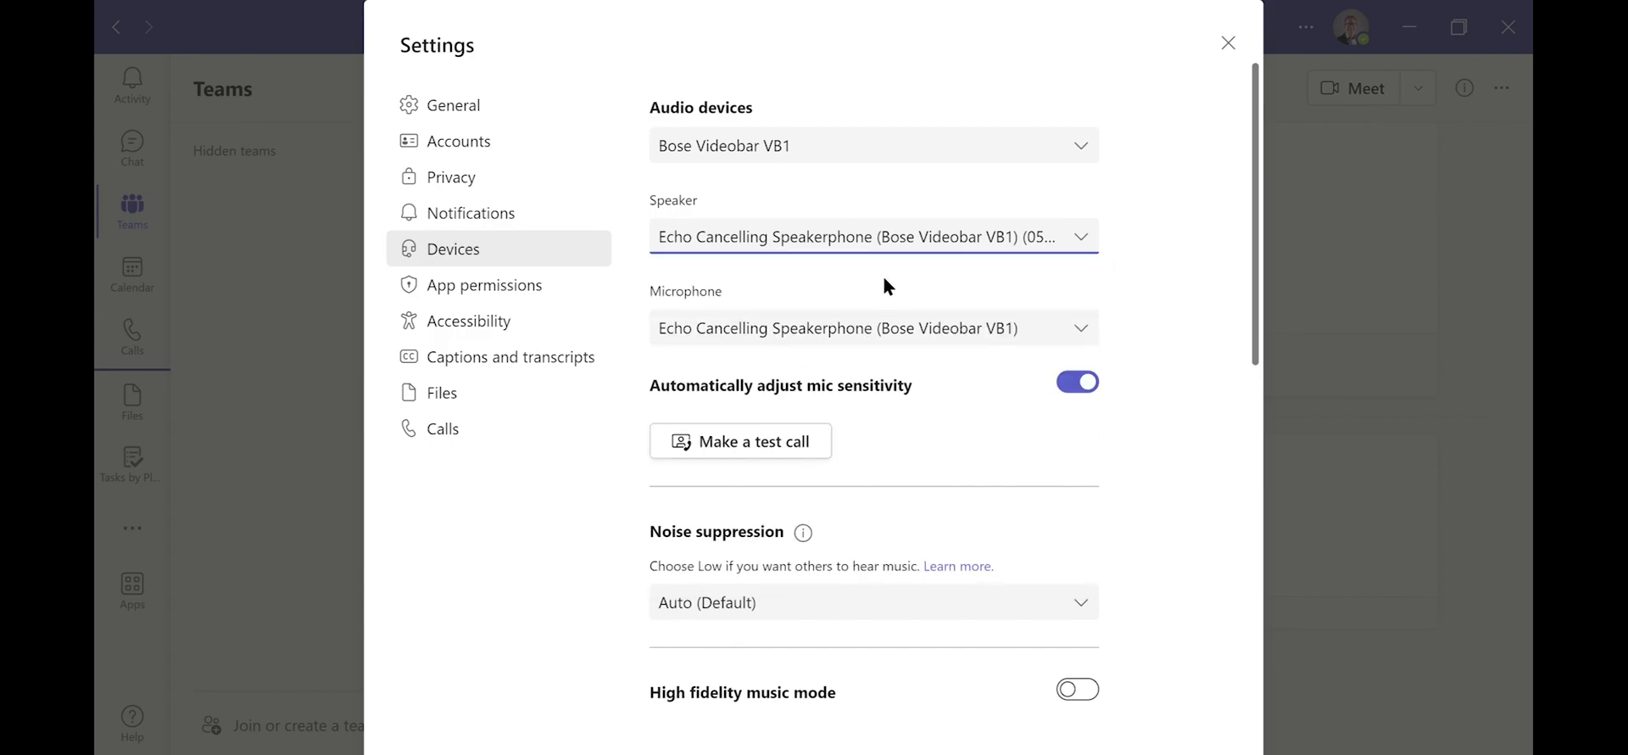
{"action": "mouse_move", "coordinate": [944, 287]}
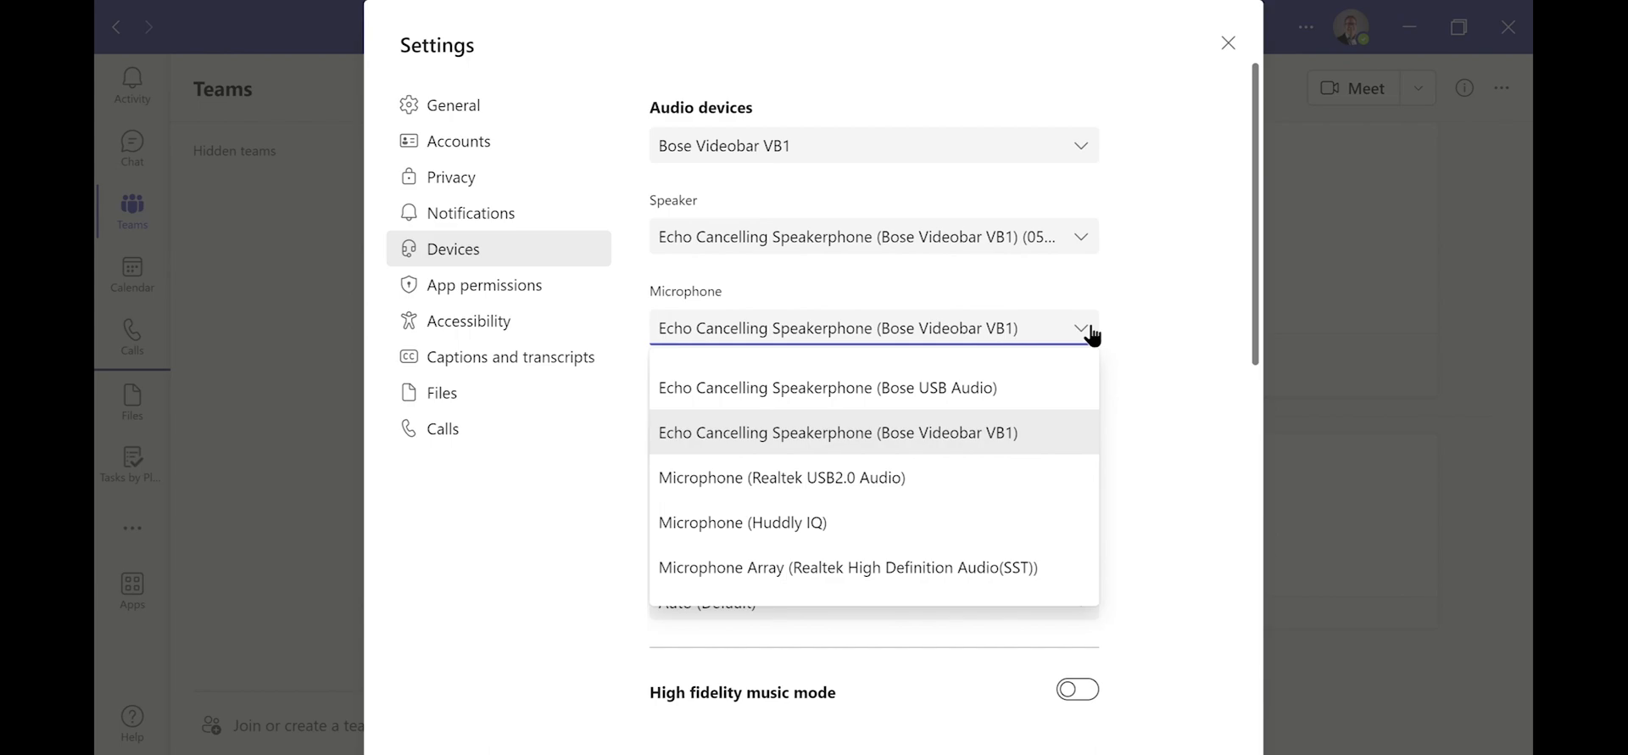
{"action": "mouse_move", "coordinate": [1330, 118]}
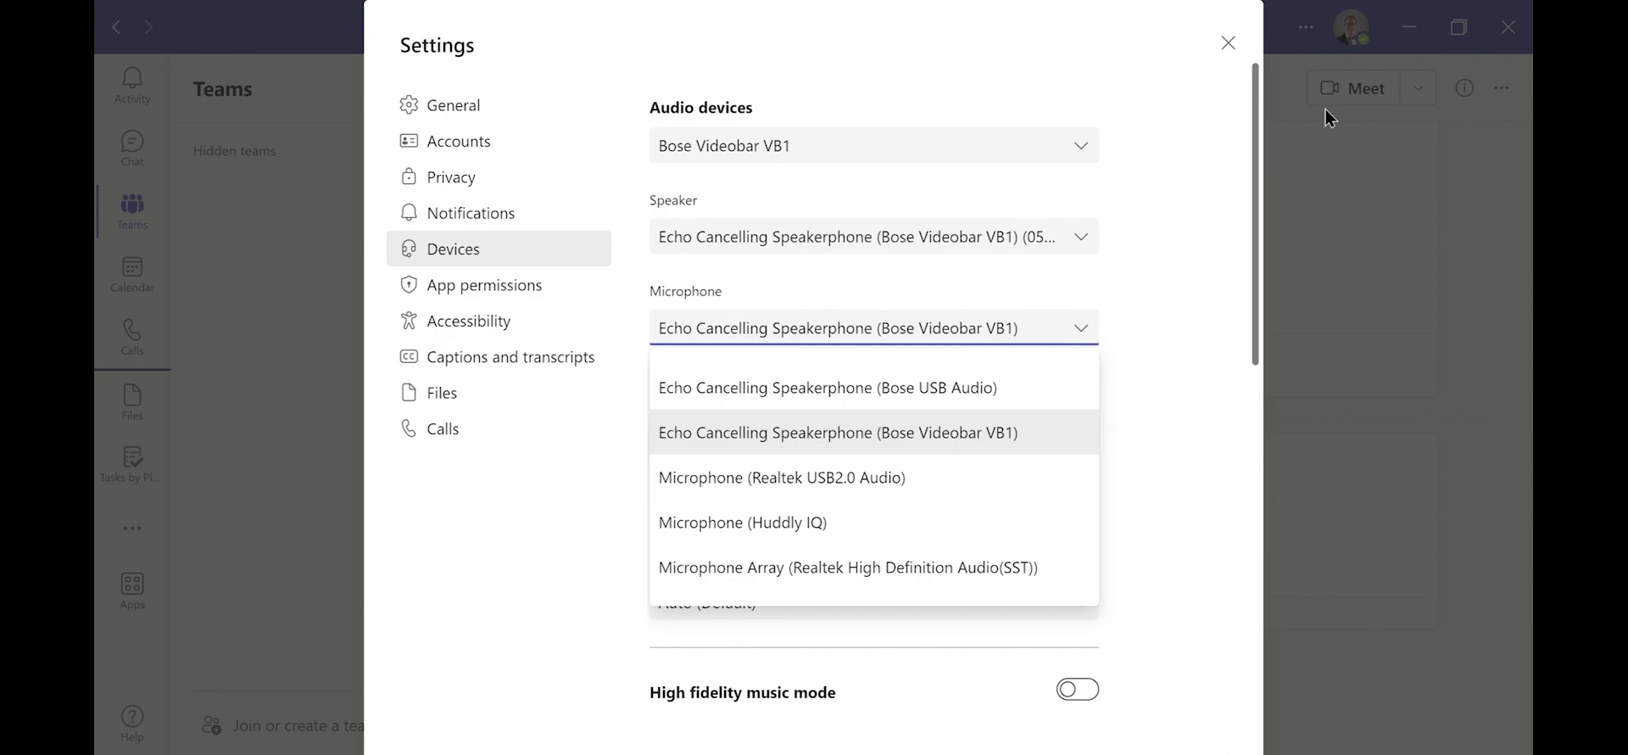
{"action": "mouse_move", "coordinate": [898, 387]}
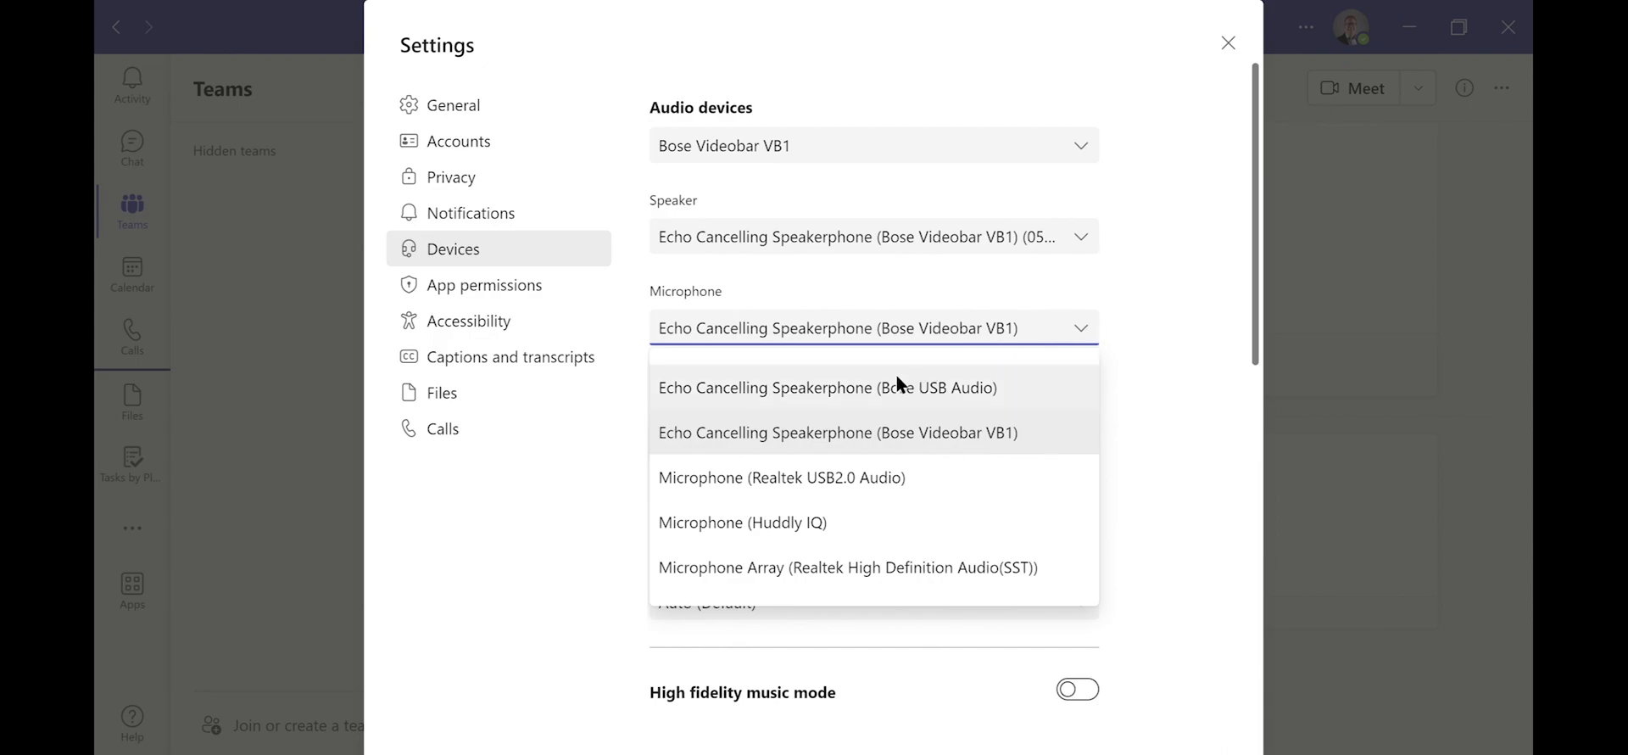
Set the microphone to Echo Cancelling Speakerphone (Bose USB Audio), making the setup Custom
{"action": "left_click", "coordinate": [828, 387]}
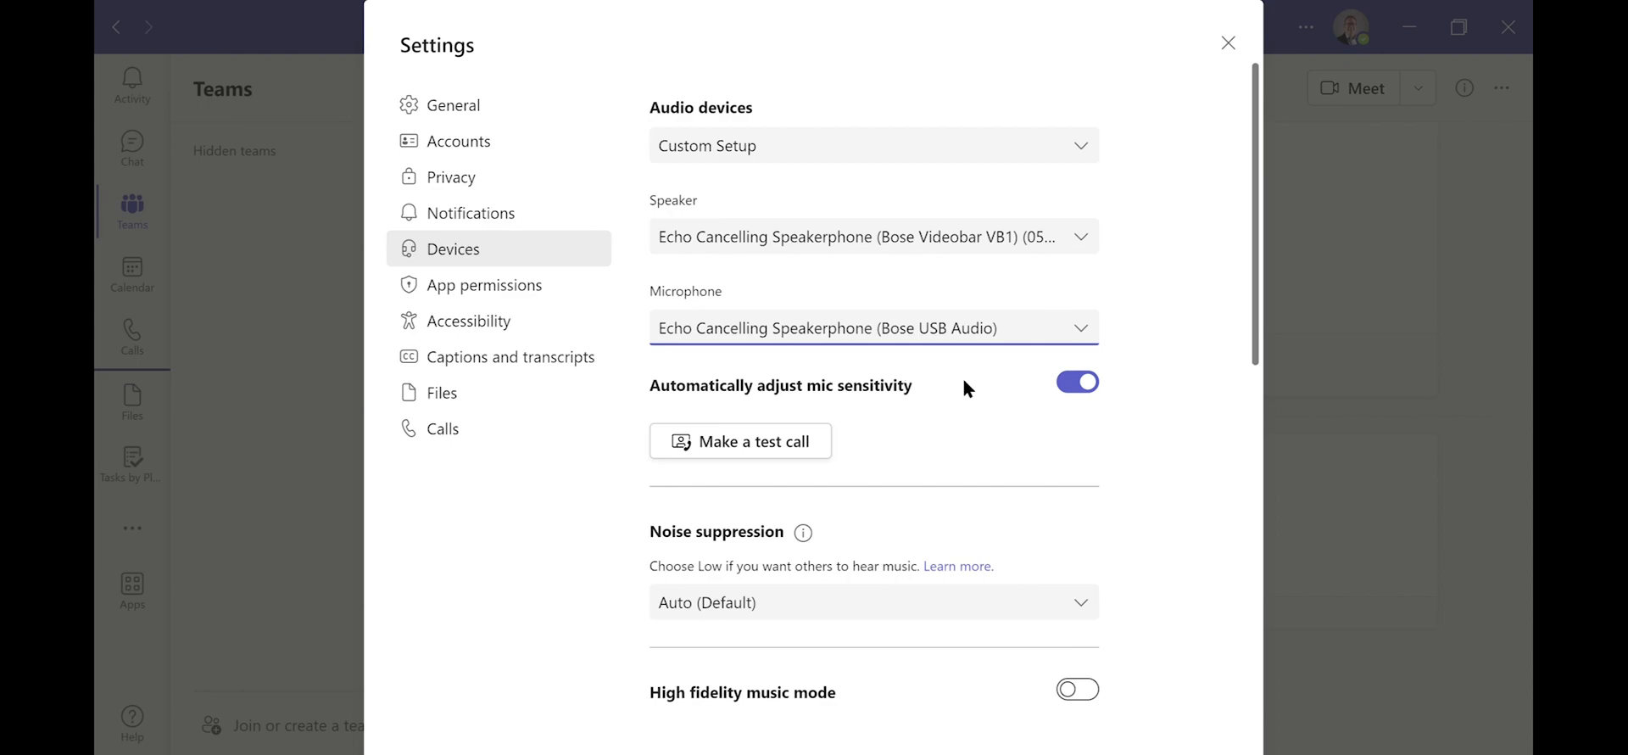
{"action": "mouse_move", "coordinate": [1179, 351]}
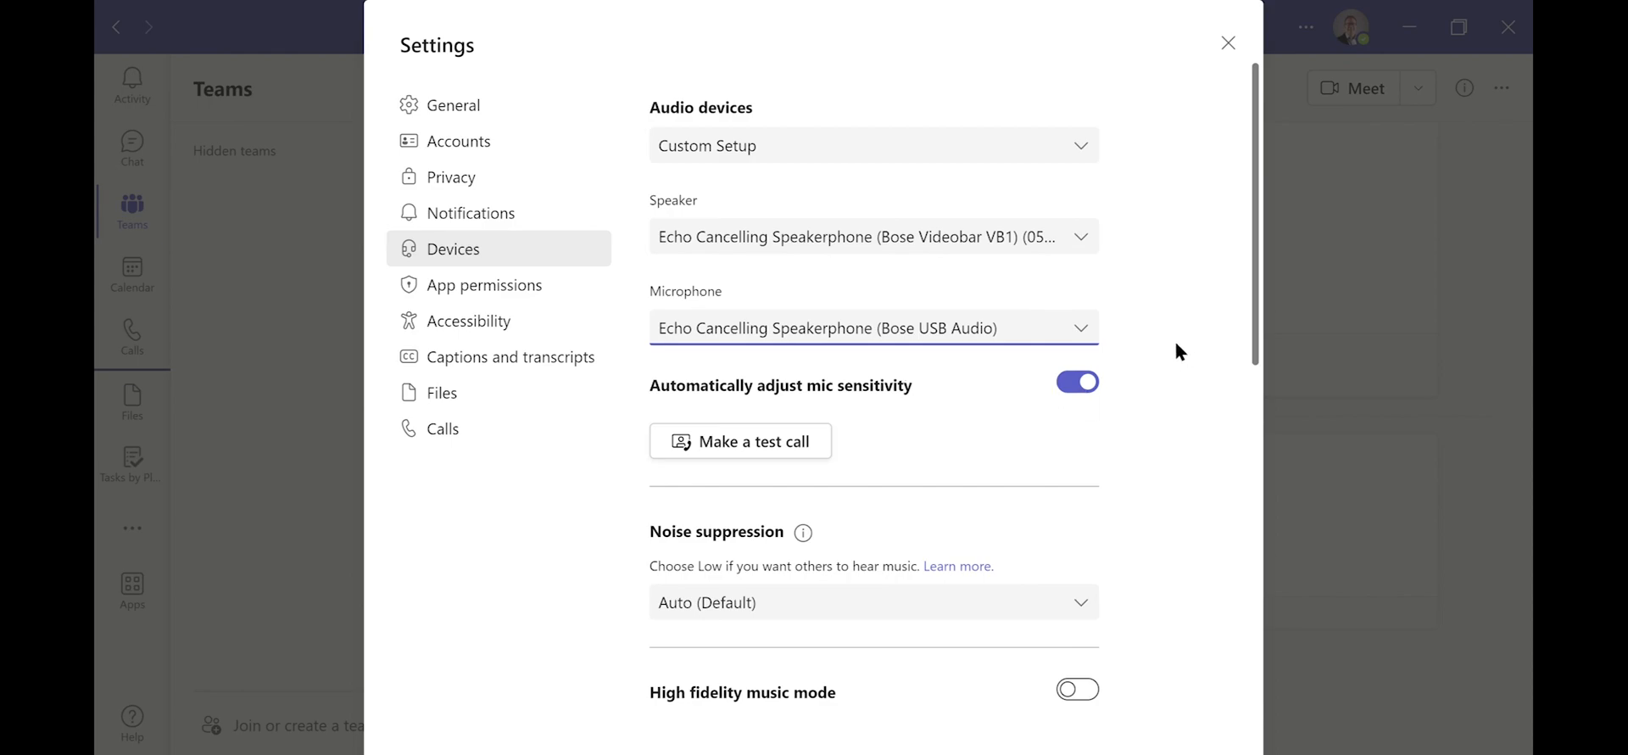
{"action": "mouse_move", "coordinate": [1172, 347]}
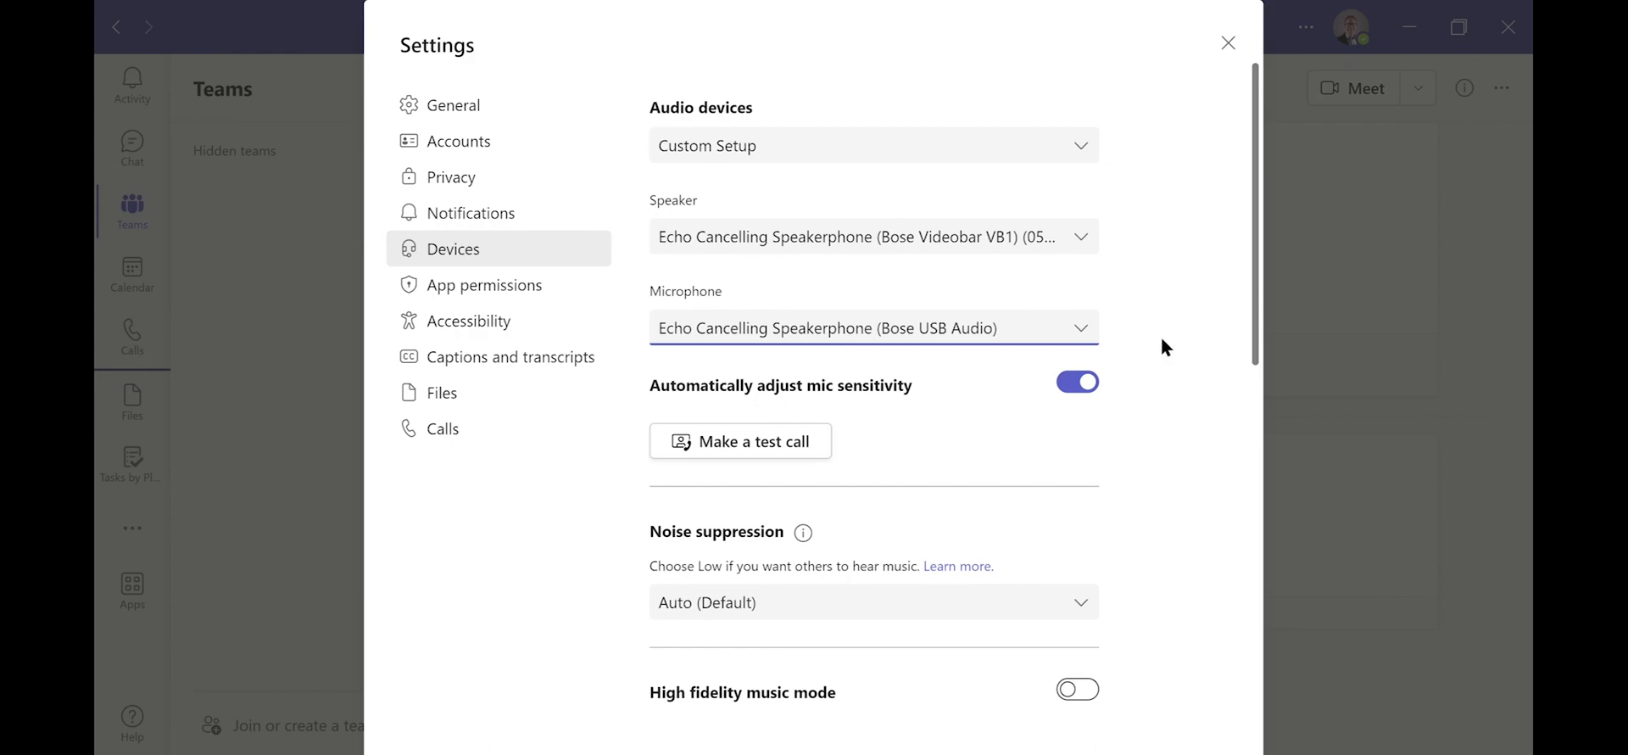
{"action": "mouse_move", "coordinate": [1187, 122]}
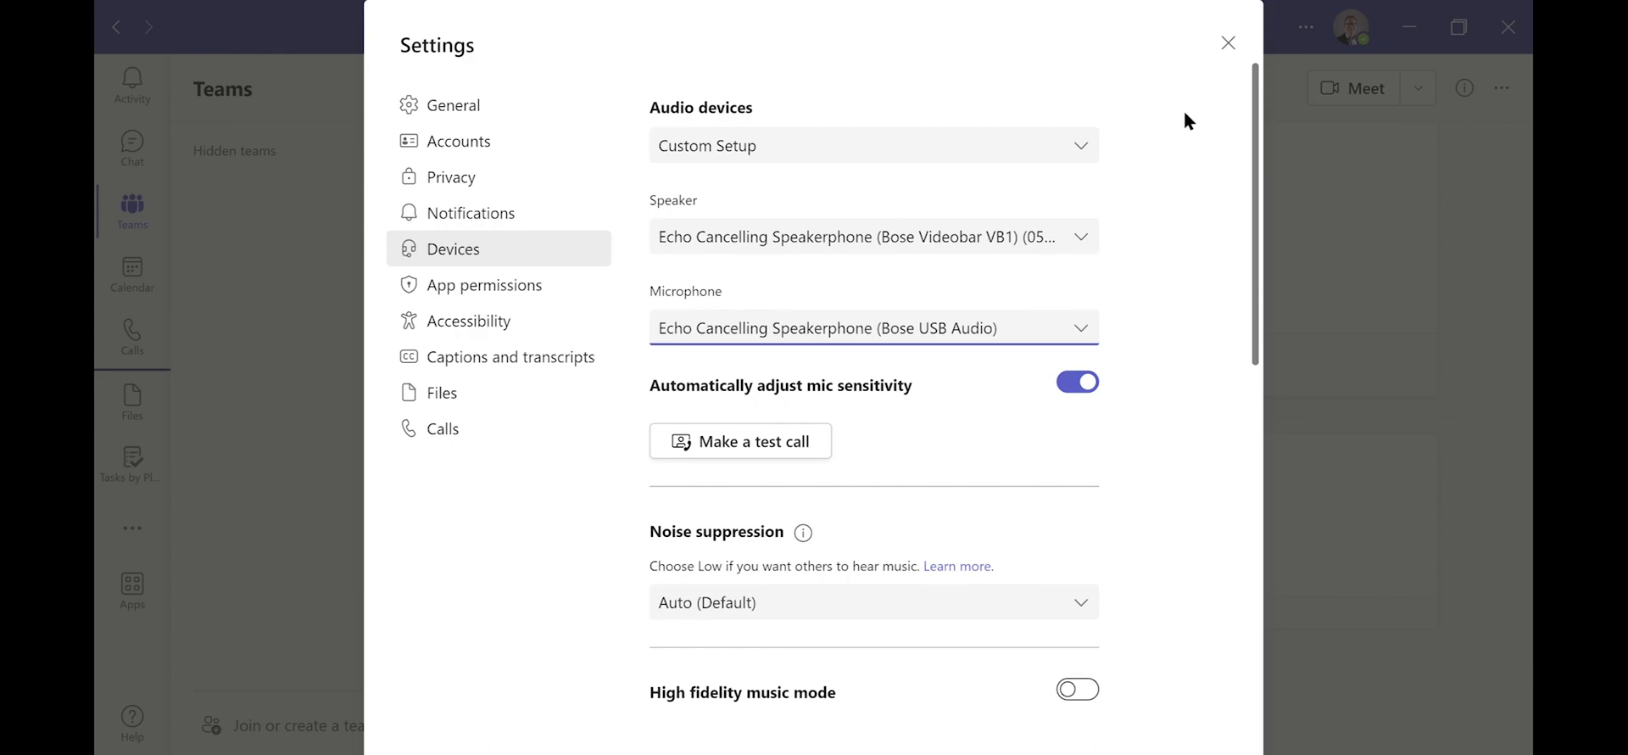